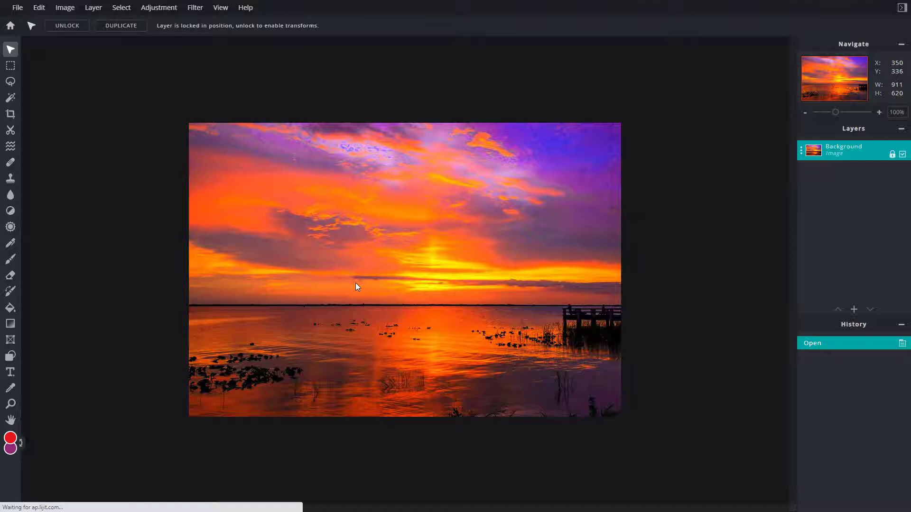
mouse_move(402, 290)
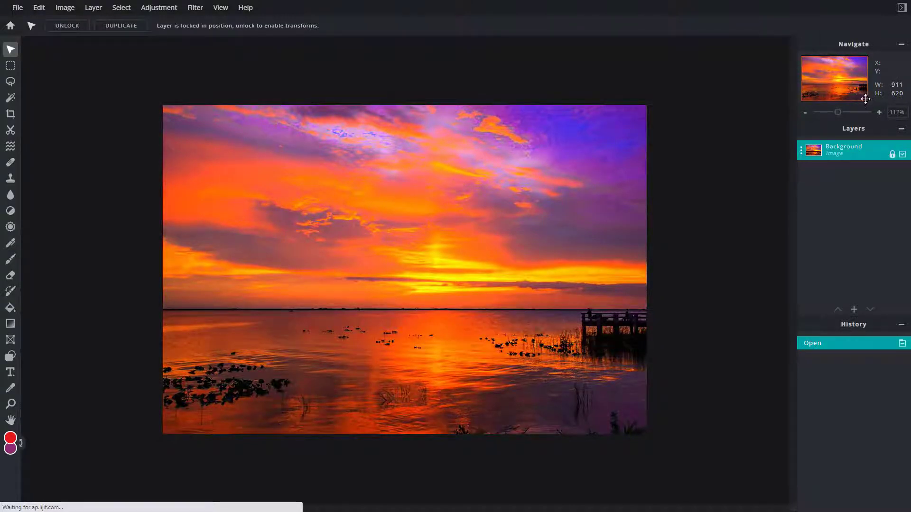
Drag the Navigate zoom slider to show the sunset photo at 66%
drag(838, 112, 851, 112)
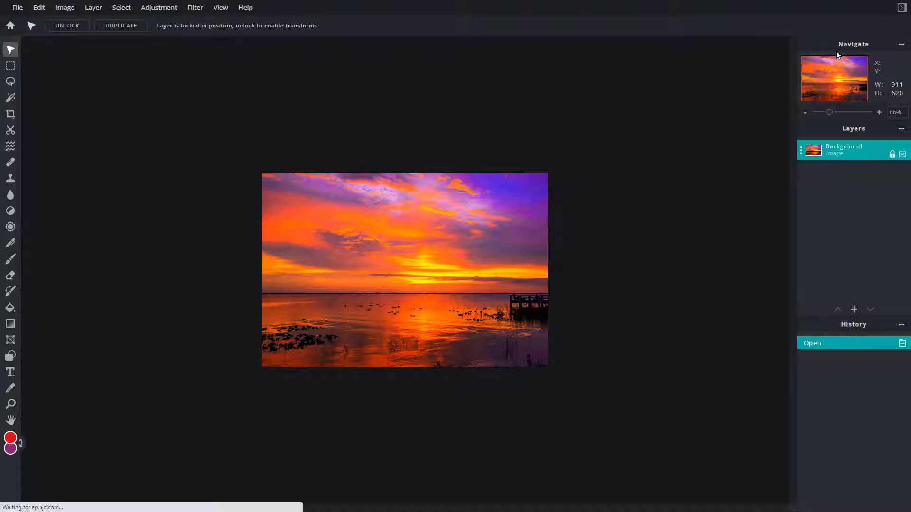
mouse_move(833, 113)
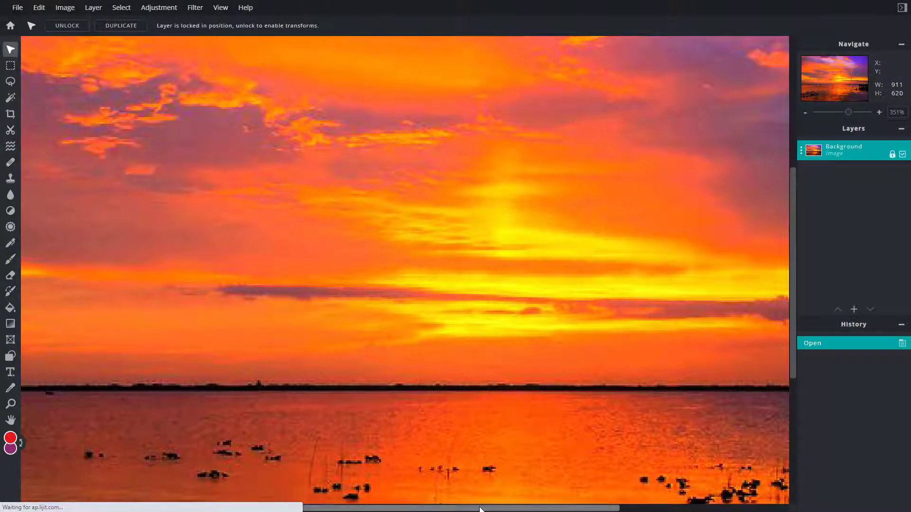
Scroll to magnify the photo to 351% on the purple upper-sky clouds
scroll(down, 3)
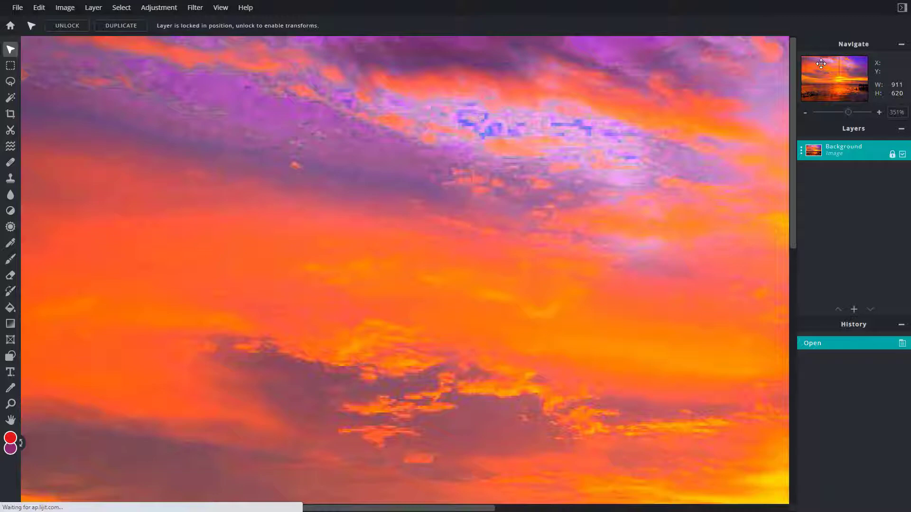
Pan over the pier and top-left clouds, then zoom to 500% on the glowing sky
drag(821, 64, 849, 91)
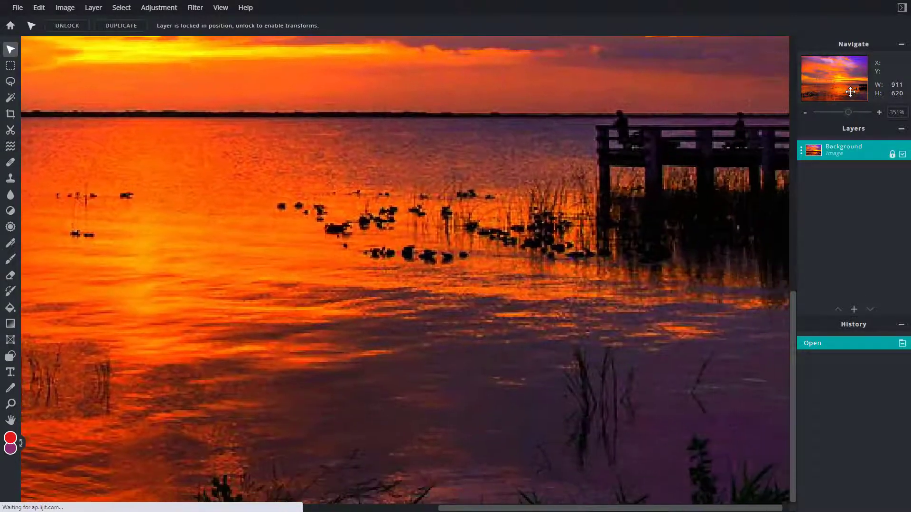
drag(851, 92, 809, 56)
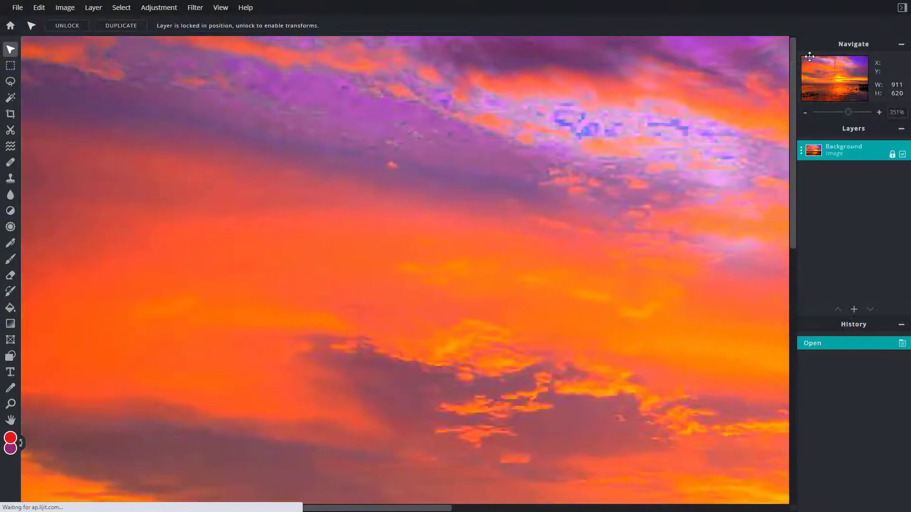
drag(848, 112, 854, 112)
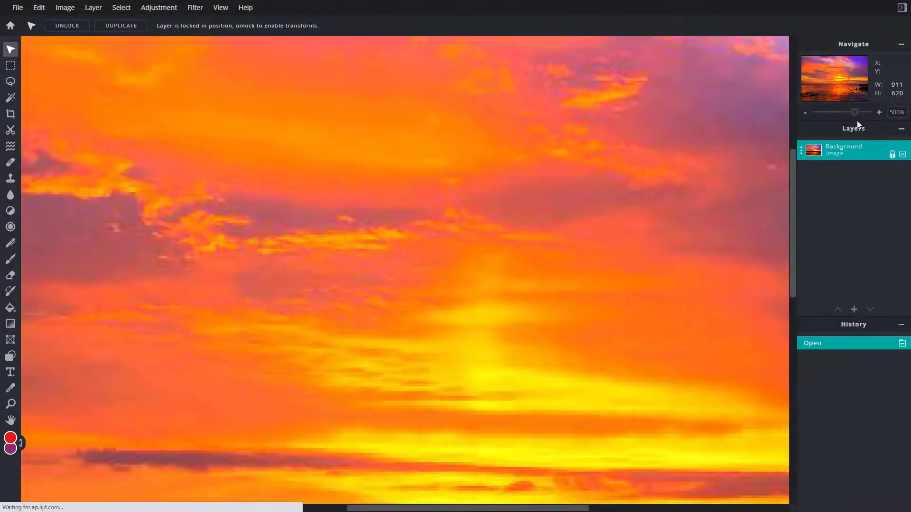
Zoom the sky close-up out two steps to 440% and select the zoom field
click(806, 112)
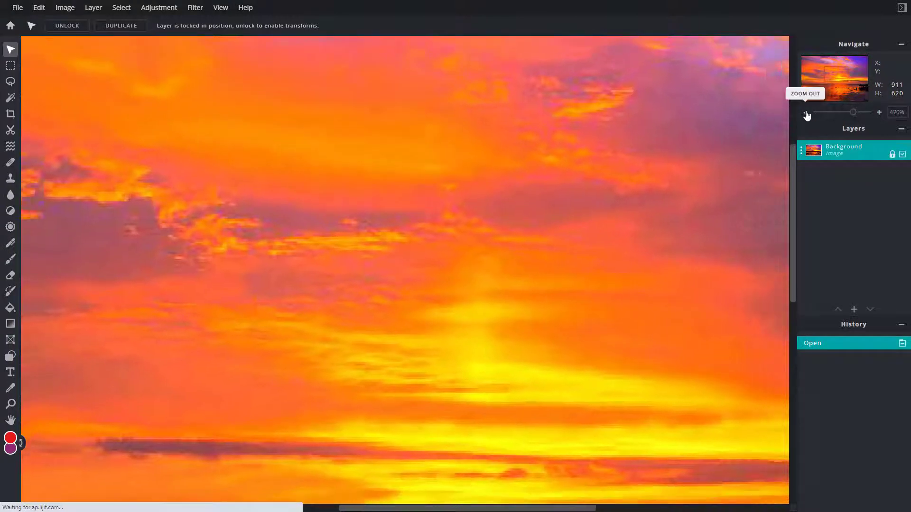
click(879, 112)
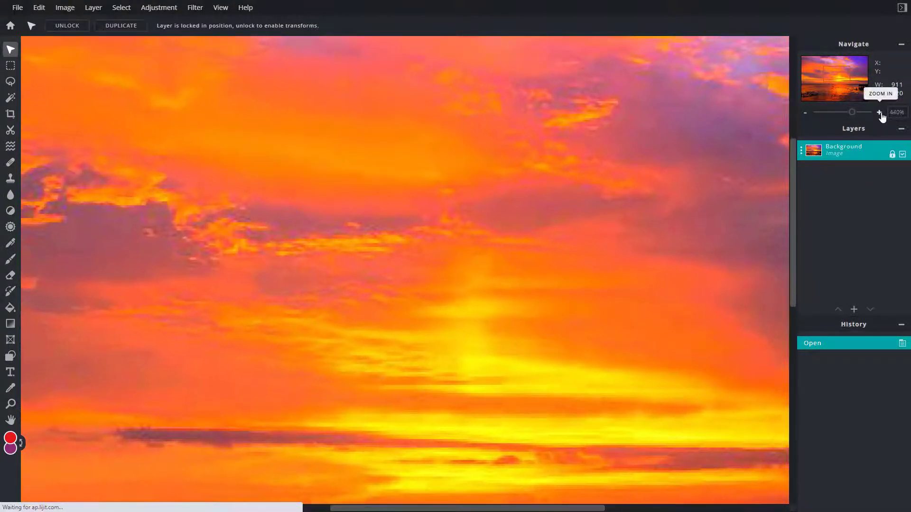
click(879, 112)
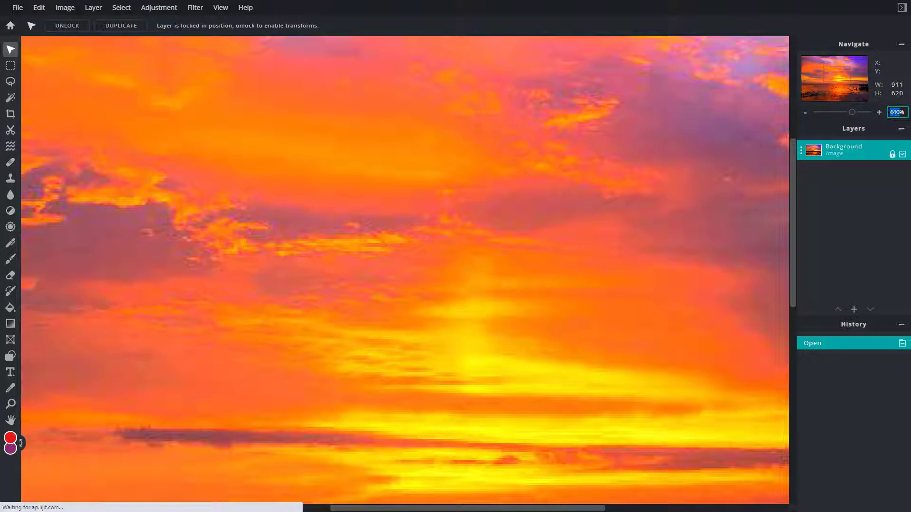